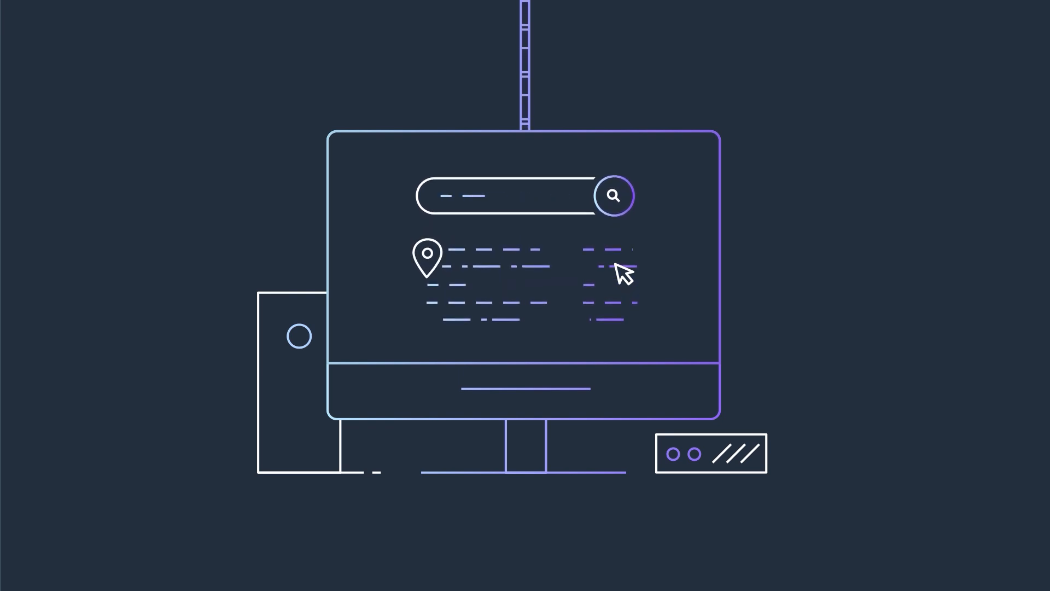
Let the explainer animation play until the search returns car listing cards on the illustrated screen.
click(612, 196)
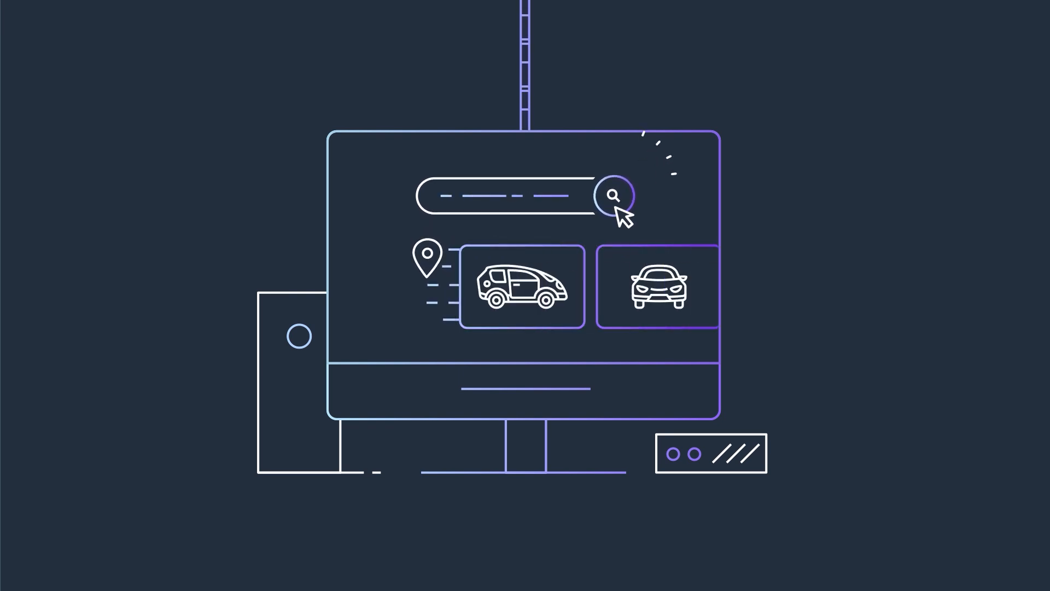